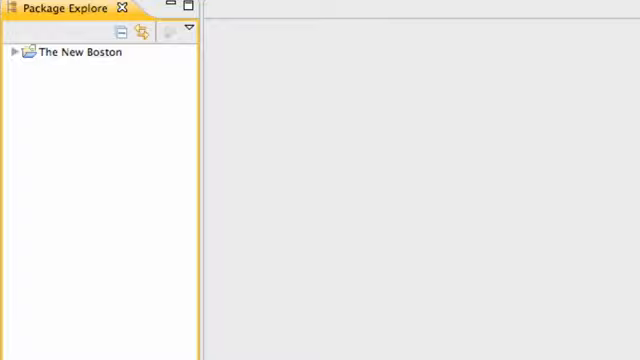
# Expand The New Boston project in Package Explorer and collapse its src folder
pyautogui.click(10, 52)
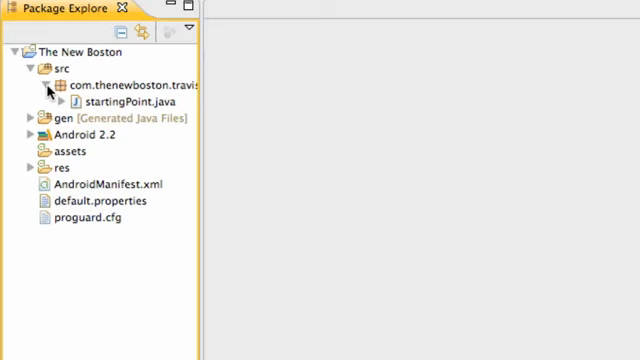
pyautogui.click(27, 58)
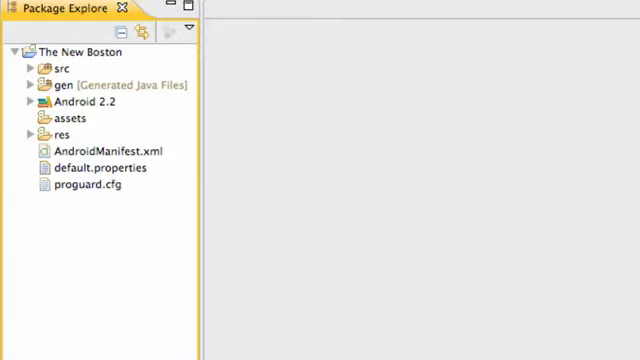
# Bring up the Android SDK and AVD Manager from the Window menu
pyautogui.click(18, 11)
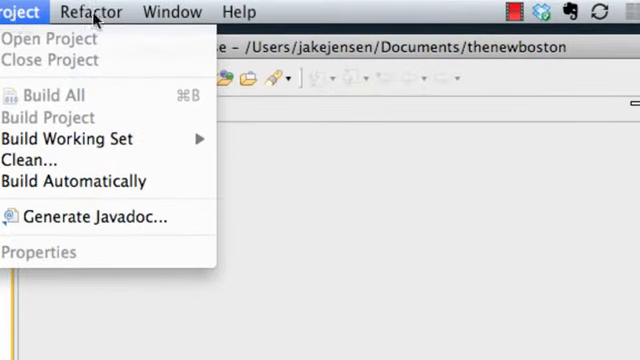
pyautogui.click(171, 11)
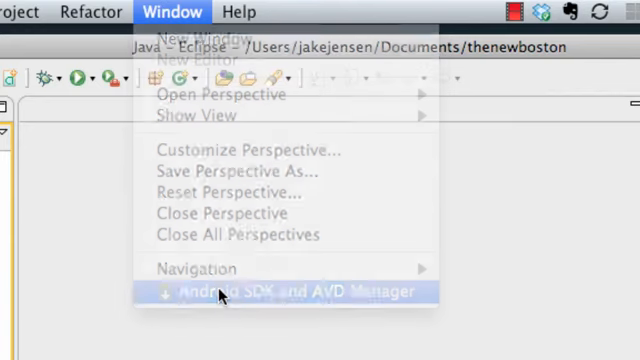
pyautogui.click(285, 290)
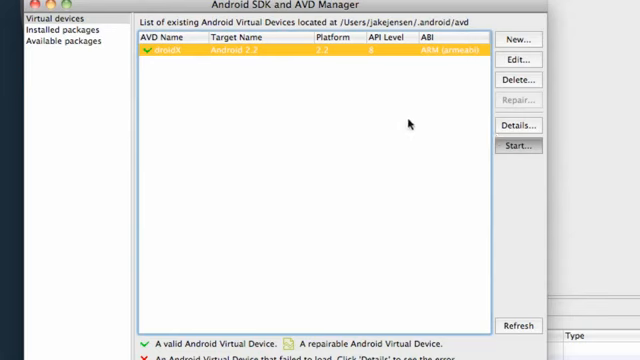
# Start the droidX virtual device with display scaled to real size at a 6-inch screen
pyautogui.click(521, 147)
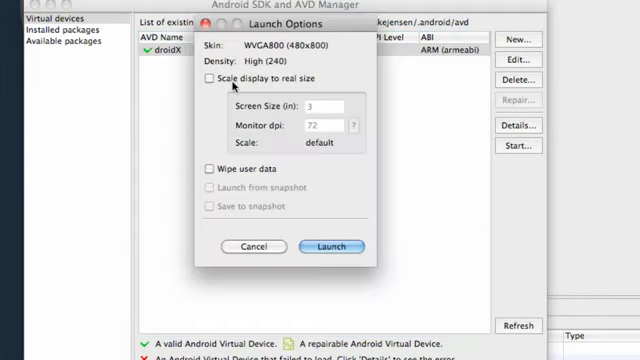
pyautogui.click(210, 78)
pyautogui.write('6')
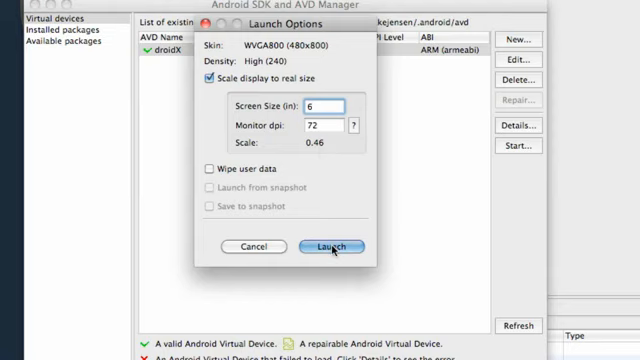
pyautogui.click(330, 246)
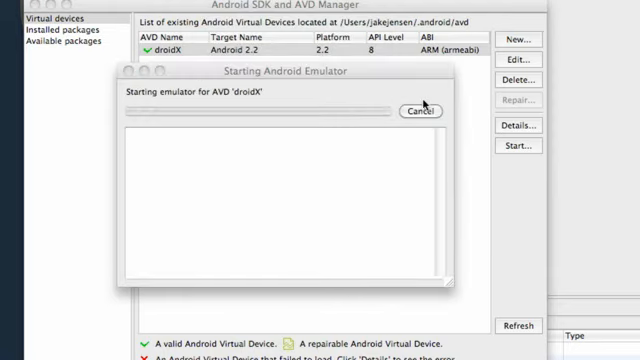
pyautogui.click(421, 110)
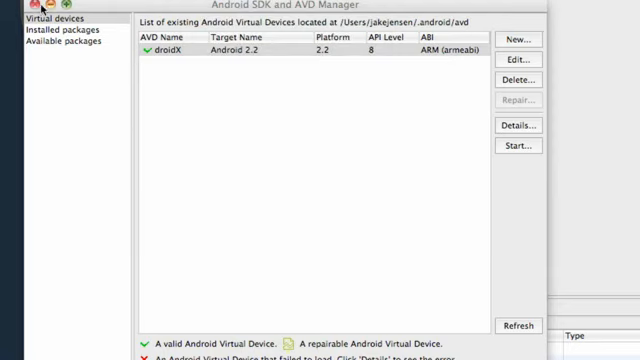
# Close the AVD Manager and expand src and com.thenewboston.travis to show startingPoint.java
pyautogui.click(517, 145)
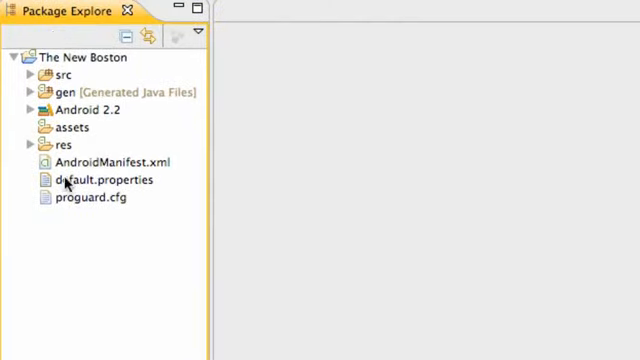
pyautogui.moveTo(60, 110)
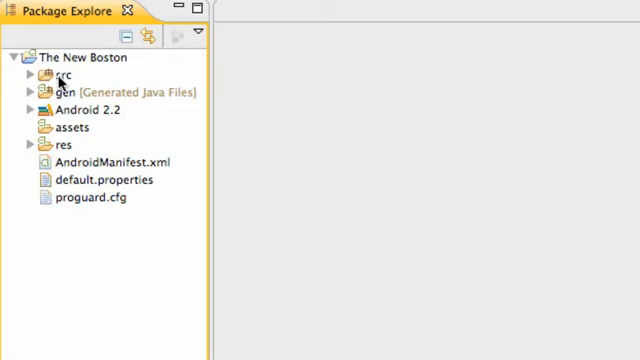
pyautogui.moveTo(55, 92)
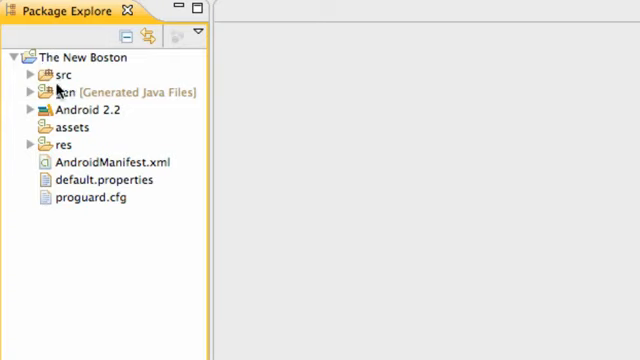
pyautogui.click(29, 74)
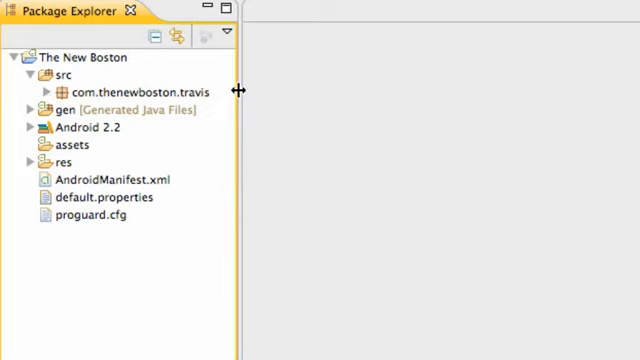
pyautogui.click(40, 91)
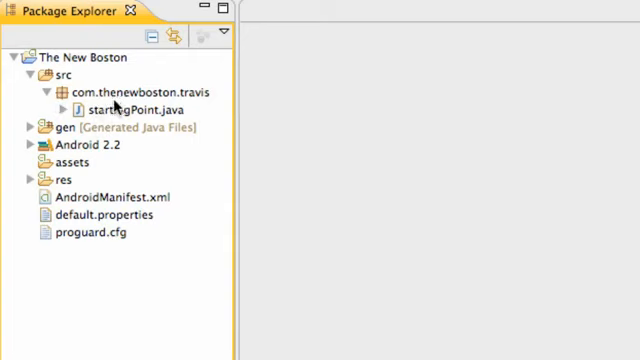
pyautogui.moveTo(95, 170)
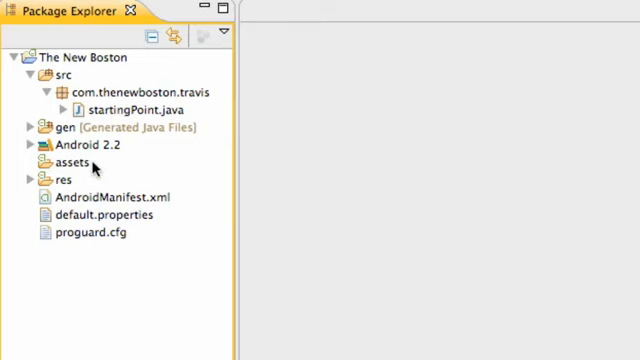
pyautogui.moveTo(92, 108)
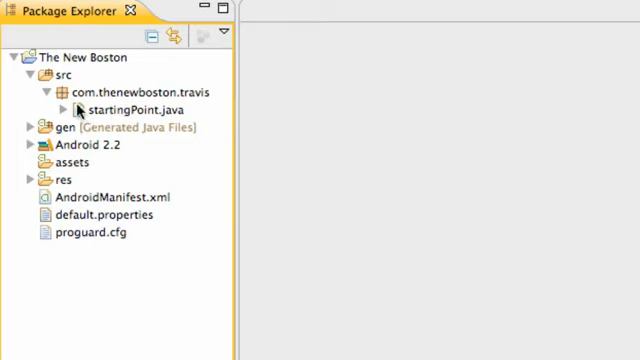
pyautogui.moveTo(127, 75)
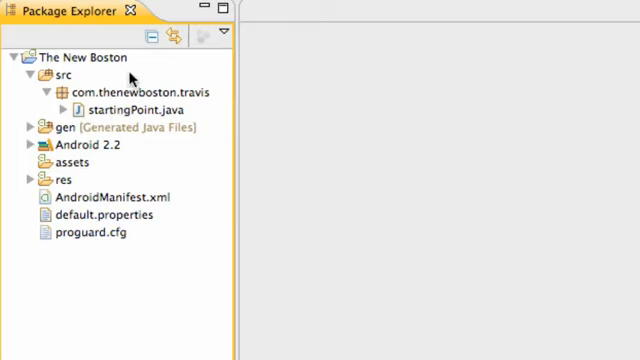
pyautogui.moveTo(148, 107)
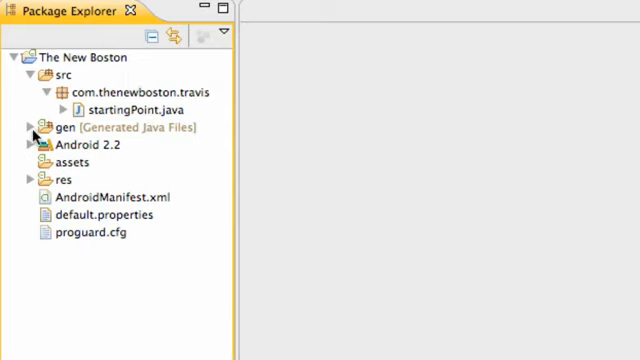
pyautogui.click(24, 127)
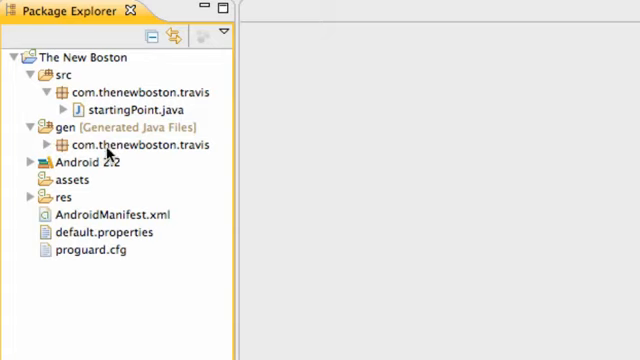
pyautogui.click(53, 145)
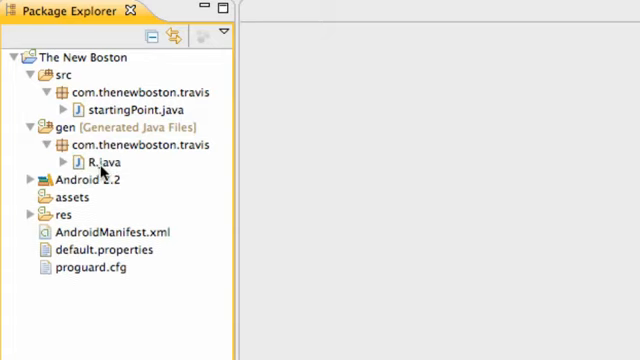
pyautogui.click(95, 161)
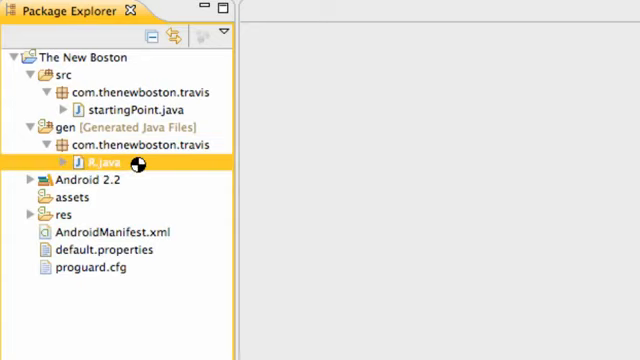
pyautogui.doubleClick(92, 160)
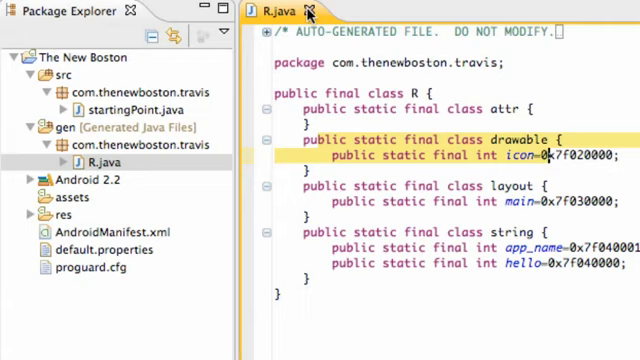
pyautogui.click(309, 11)
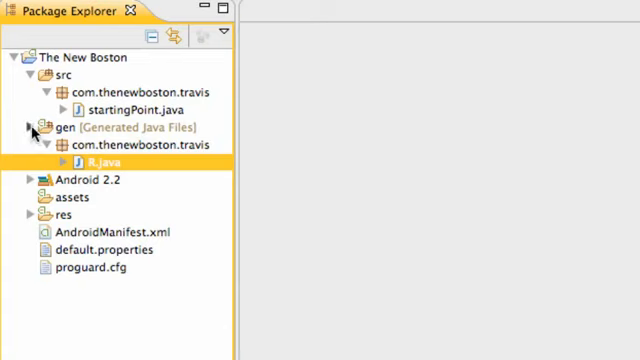
pyautogui.click(30, 127)
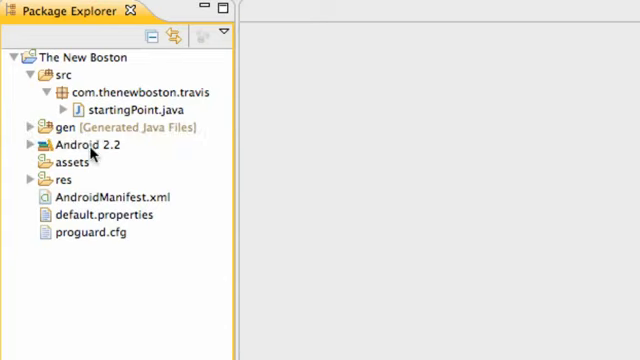
pyautogui.moveTo(149, 148)
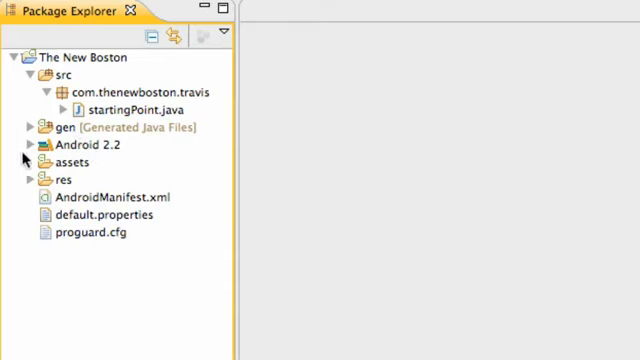
# Expand the Android 2.2 library's android.jar and browse the android.app.admin and android.app.backup packages
pyautogui.click(38, 144)
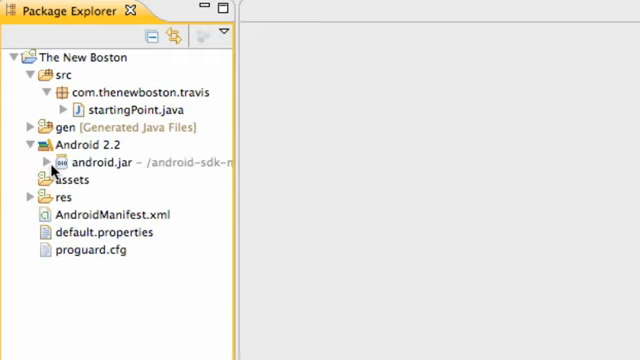
pyautogui.moveTo(107, 178)
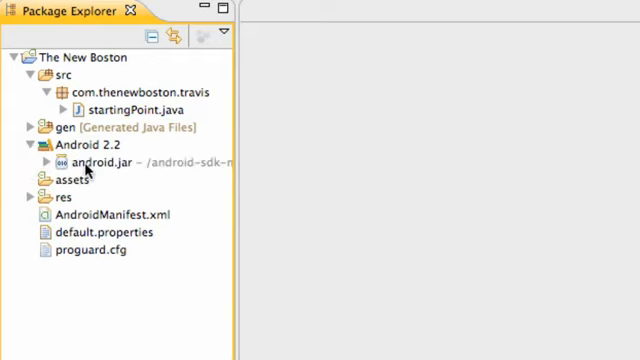
pyautogui.click(47, 161)
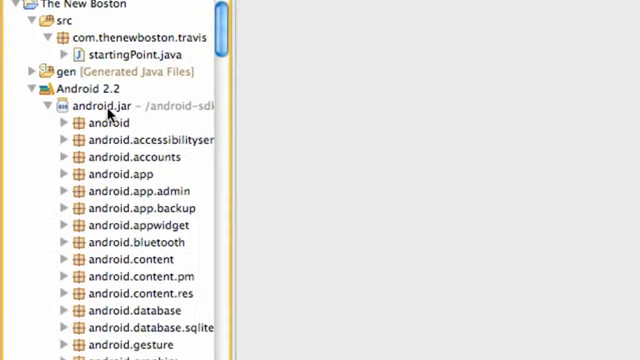
pyautogui.scroll(-3)
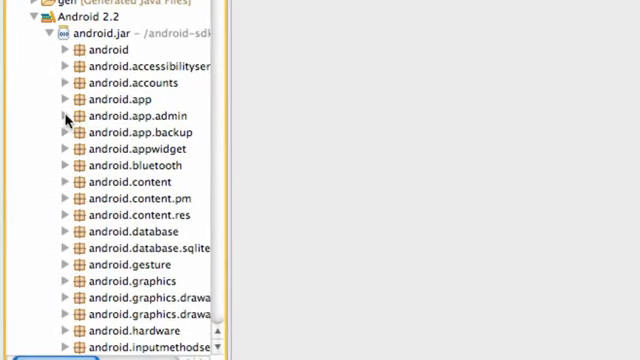
pyautogui.click(62, 119)
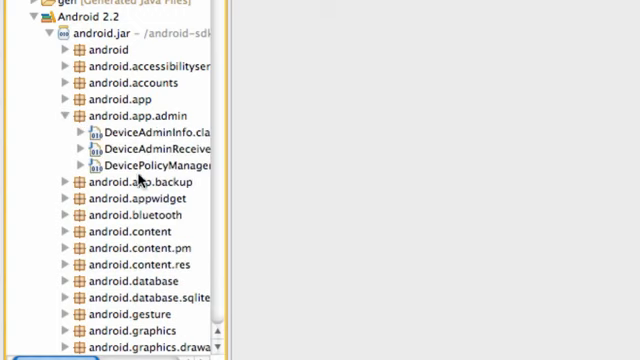
pyautogui.click(72, 181)
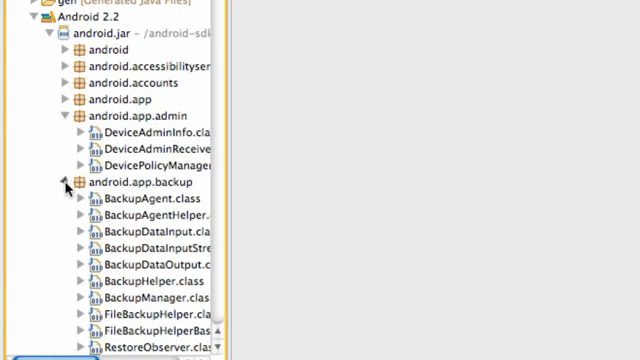
pyautogui.click(62, 181)
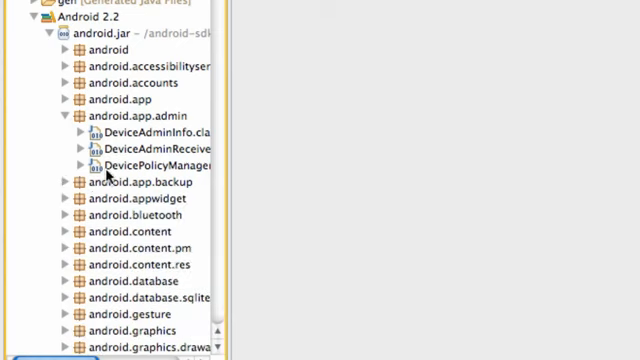
pyautogui.click(62, 112)
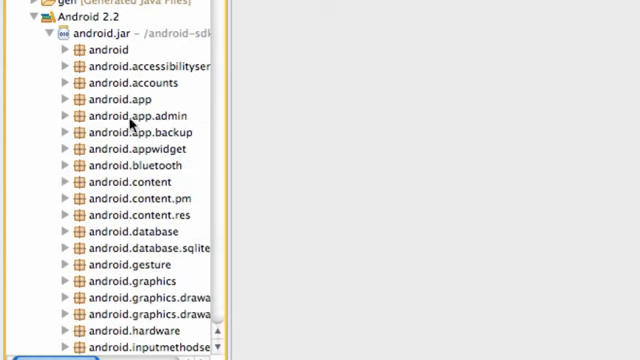
pyautogui.moveTo(112, 82)
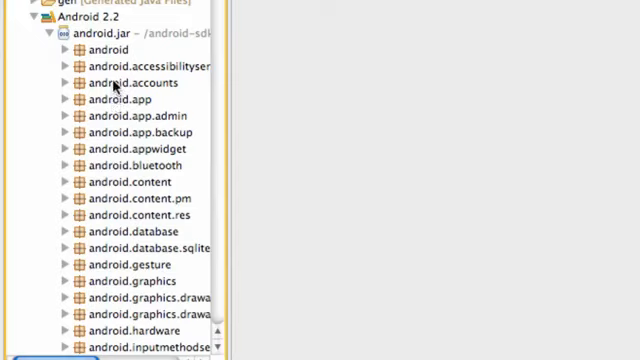
# Scroll back through the package list and collapse the Android 2.2 library again
pyautogui.scroll(-3)
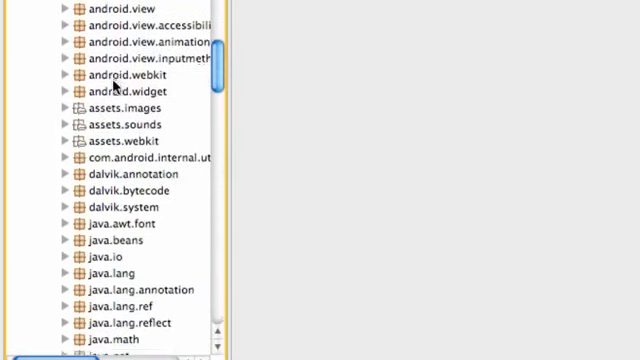
pyautogui.scroll(3)
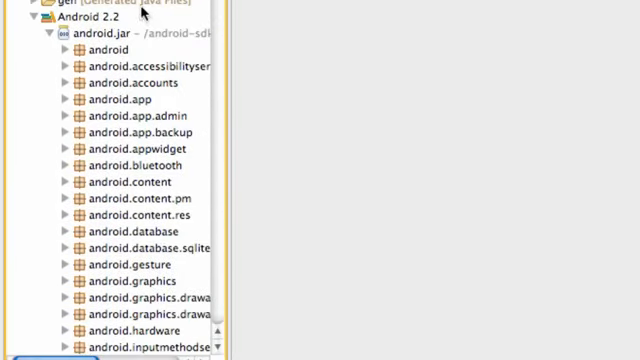
pyautogui.scroll(3)
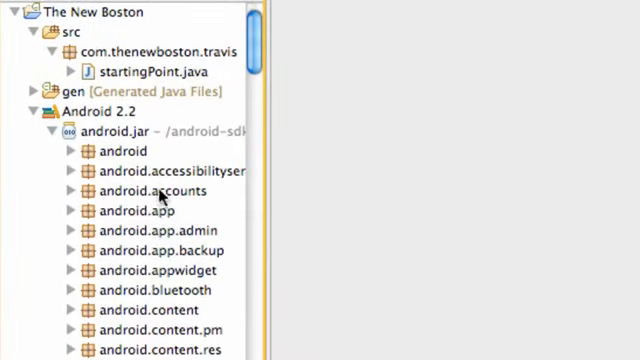
pyautogui.moveTo(110, 48)
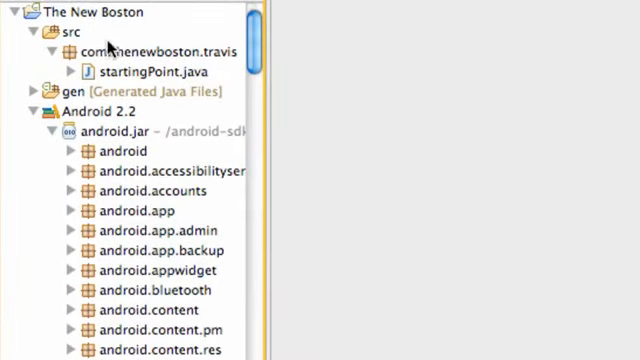
pyautogui.moveTo(72, 262)
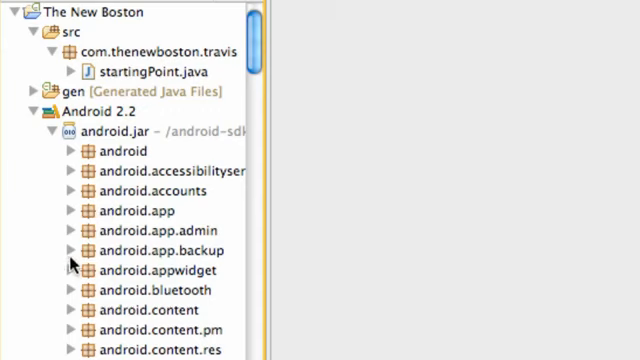
pyautogui.click(75, 250)
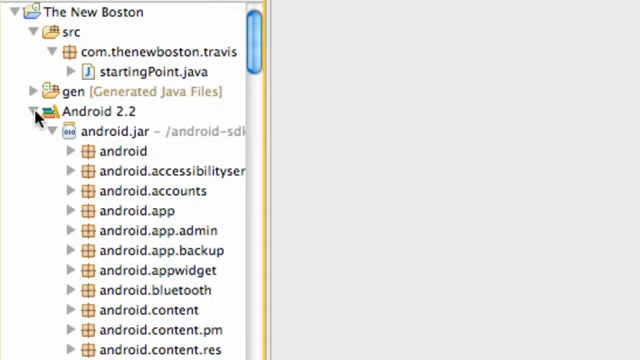
pyautogui.click(38, 111)
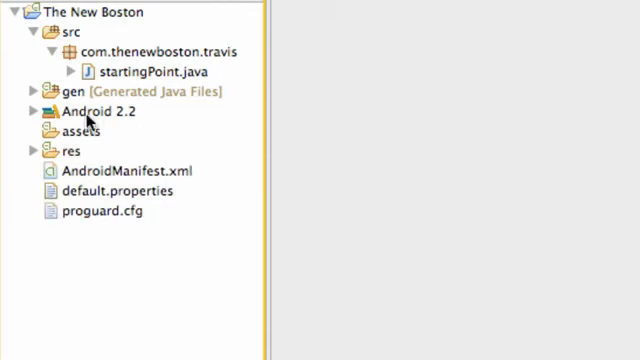
pyautogui.moveTo(170, 143)
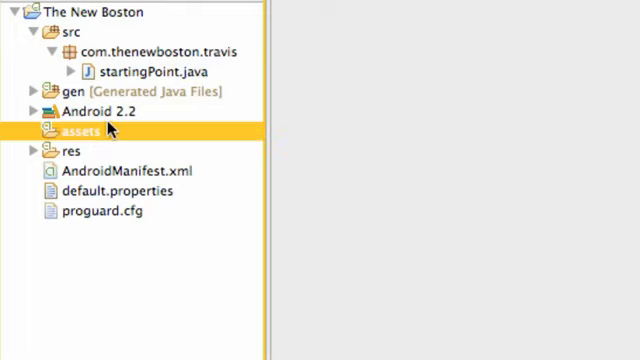
pyautogui.moveTo(138, 228)
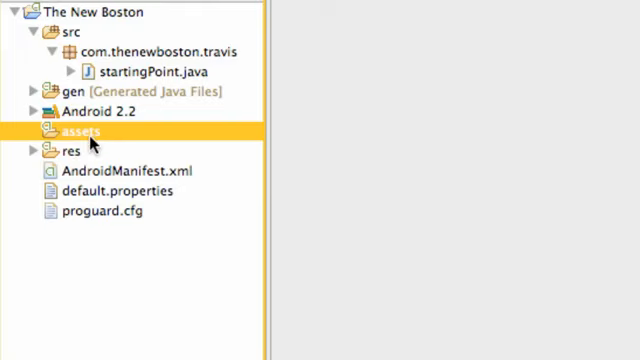
pyautogui.moveTo(189, 198)
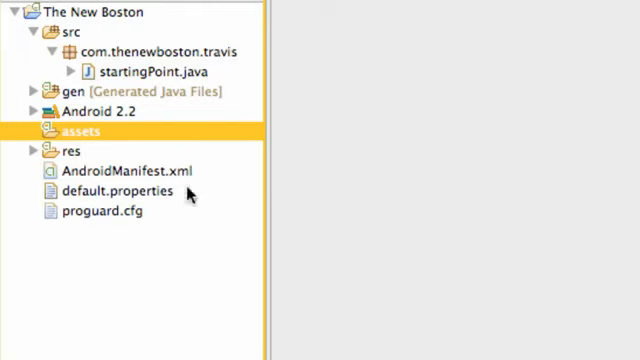
pyautogui.moveTo(120, 170)
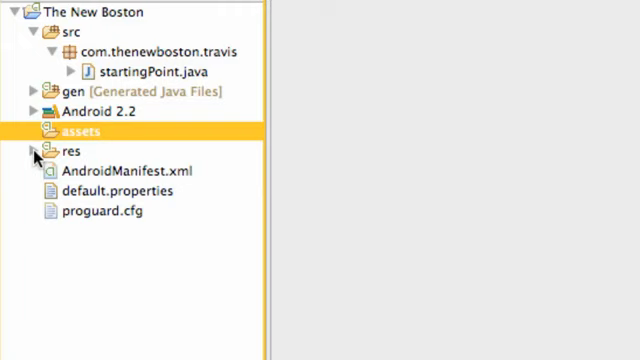
# Expand res and select drawable-hdpi, drawable-ldpi, drawable-mdpi and layout in turn
pyautogui.click(37, 150)
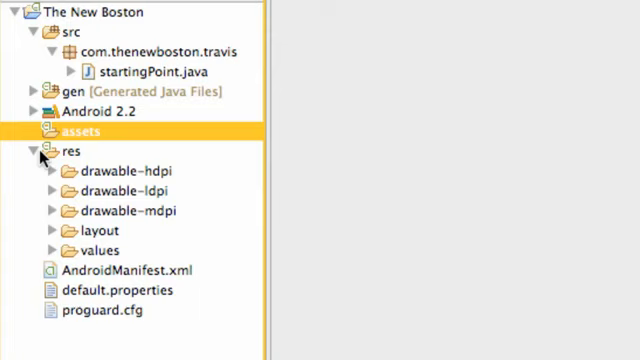
pyautogui.moveTo(214, 178)
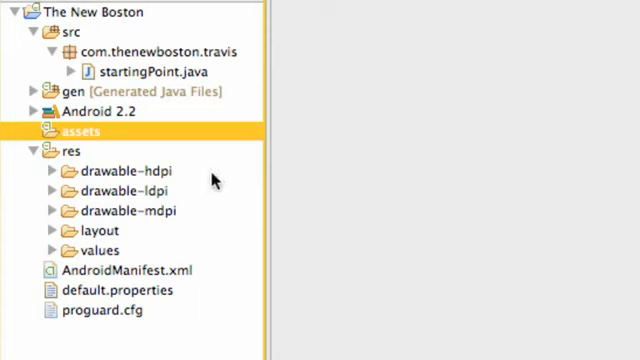
pyautogui.moveTo(82, 174)
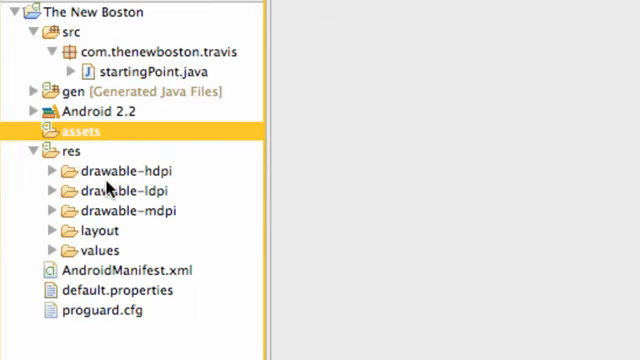
pyautogui.moveTo(104, 232)
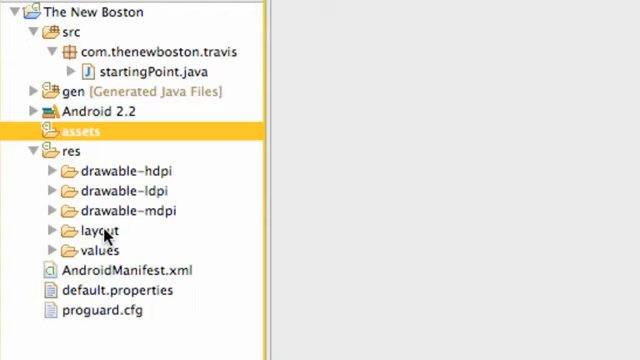
pyautogui.moveTo(182, 247)
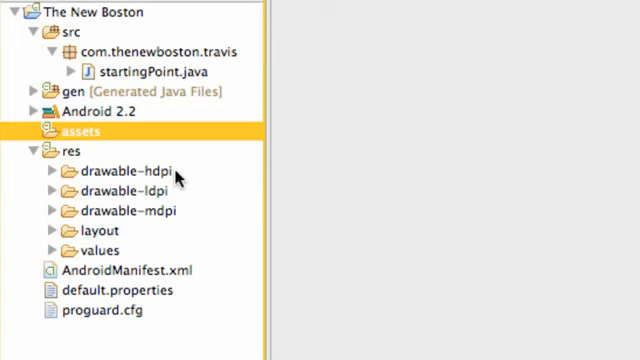
pyautogui.moveTo(160, 178)
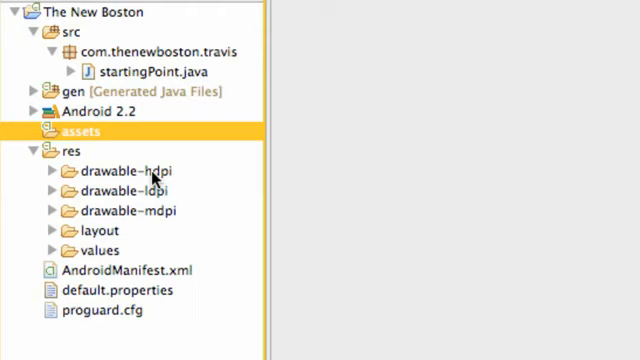
pyautogui.click(120, 171)
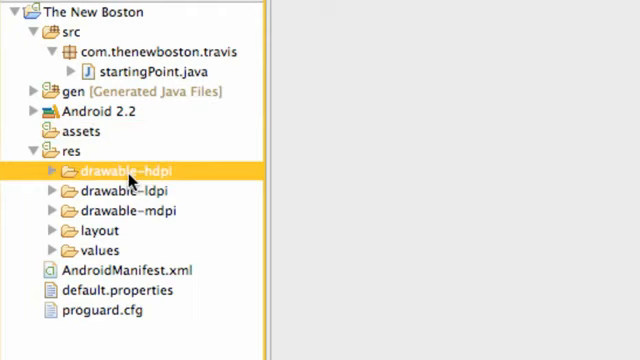
pyautogui.moveTo(168, 188)
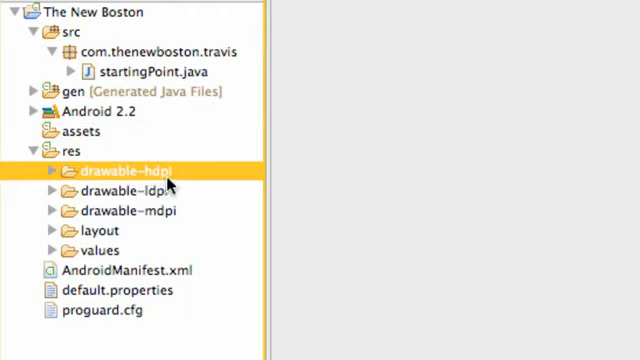
pyautogui.click(122, 190)
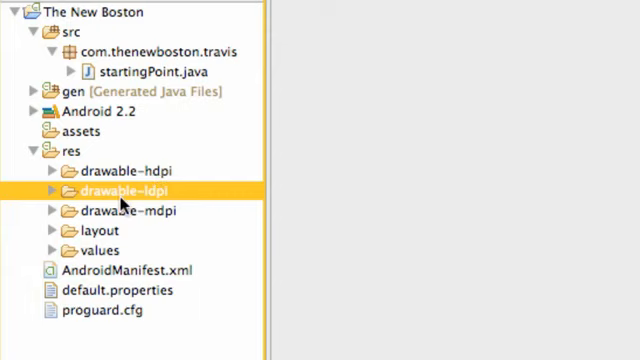
pyautogui.moveTo(150, 205)
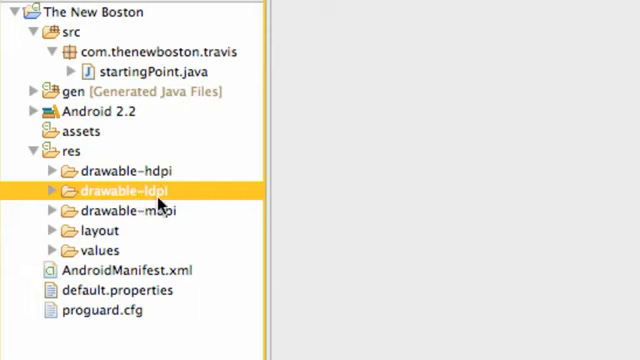
pyautogui.click(120, 211)
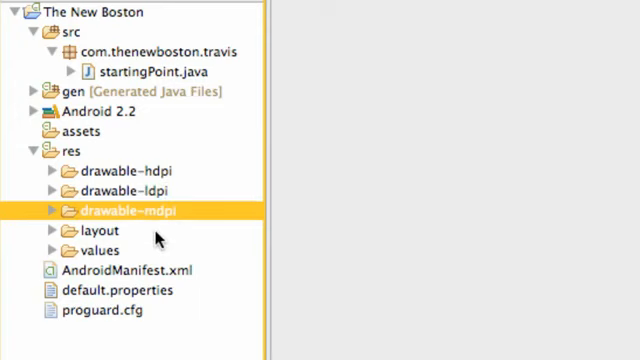
pyautogui.click(95, 230)
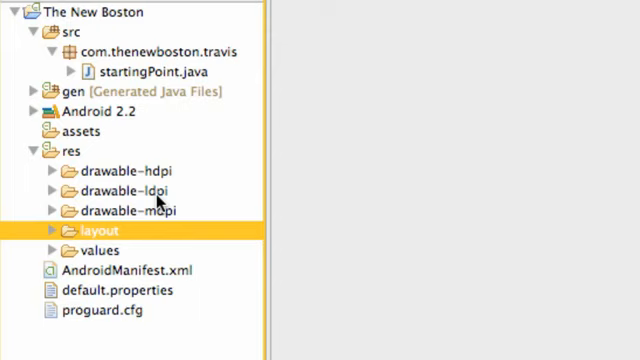
pyautogui.moveTo(146, 237)
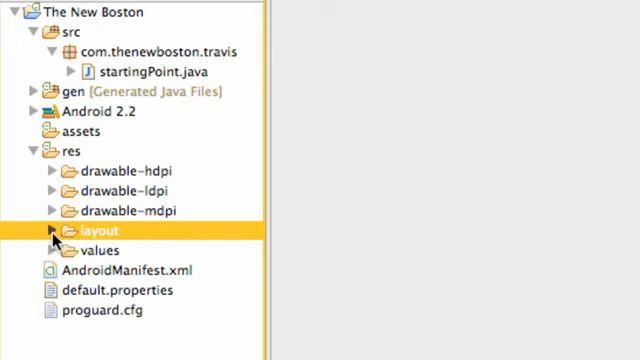
# Expand layout to reveal main.xml, peek into values for strings.xml, then collapse values
pyautogui.click(56, 230)
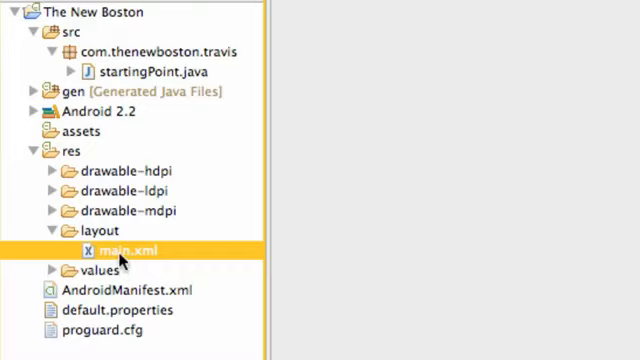
pyautogui.moveTo(343, 321)
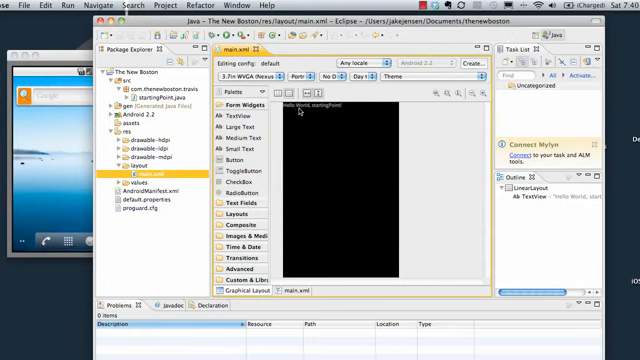
pyautogui.moveTo(318, 112)
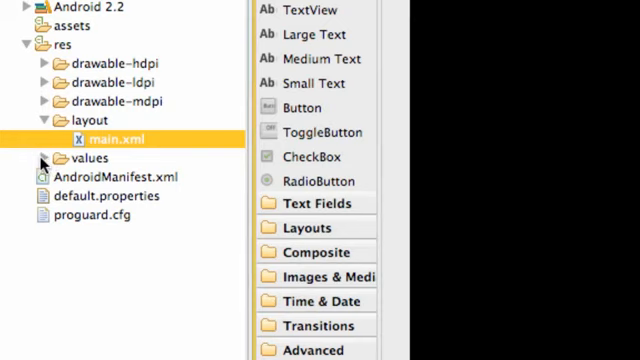
pyautogui.click(48, 157)
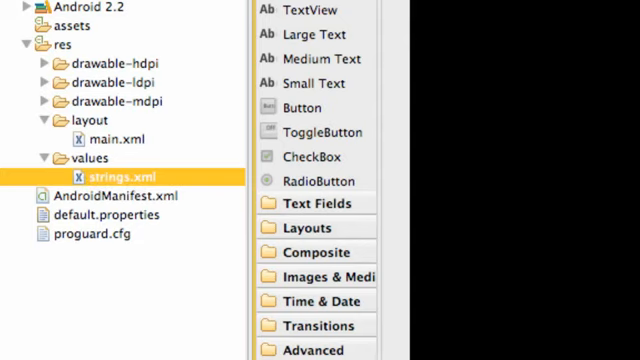
pyautogui.moveTo(153, 130)
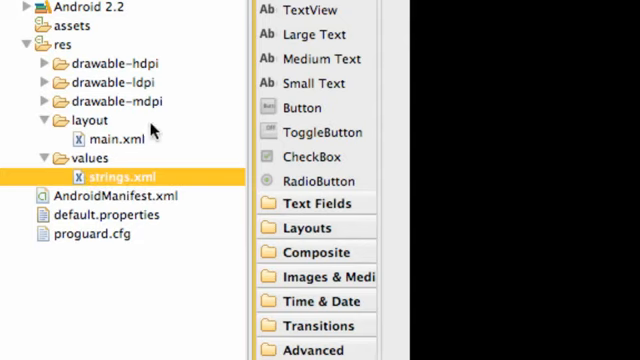
pyautogui.moveTo(151, 130)
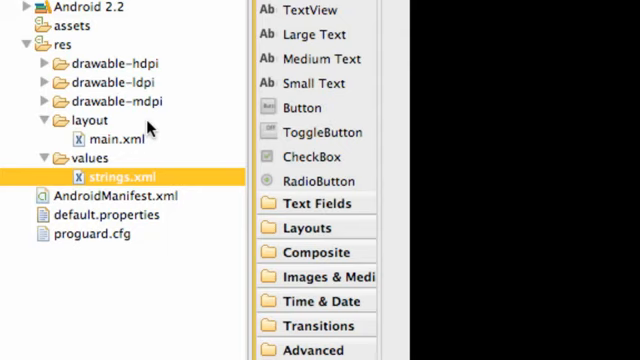
pyautogui.moveTo(50, 165)
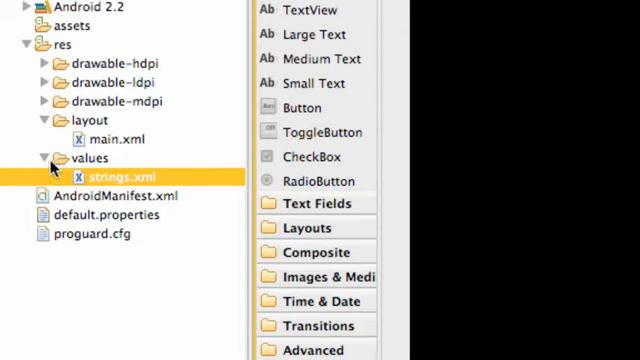
pyautogui.click(42, 157)
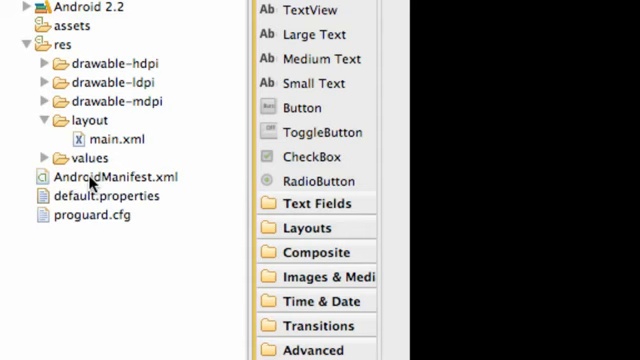
# Create a new folder named raw with res as its parent
pyautogui.rightClick(40, 45)
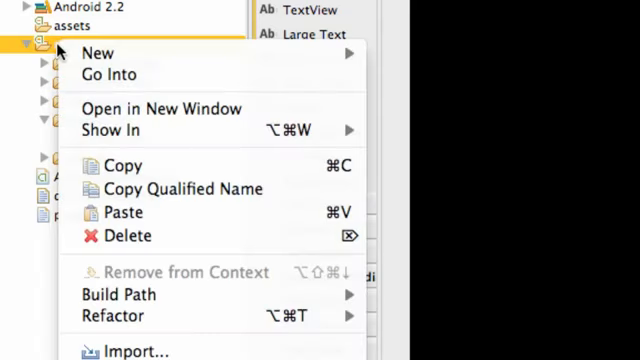
pyautogui.moveTo(100, 52)
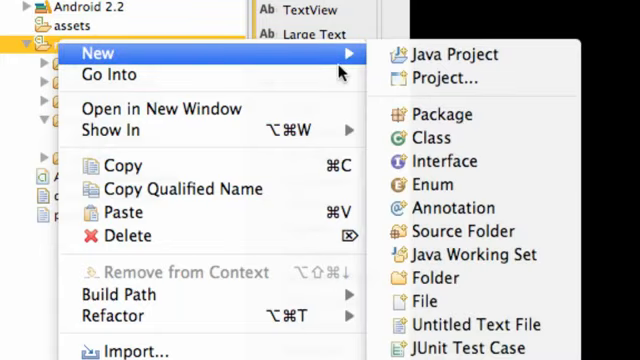
pyautogui.click(432, 278)
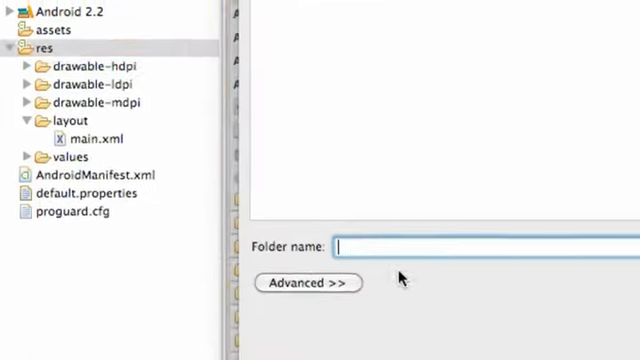
pyautogui.write('ra')
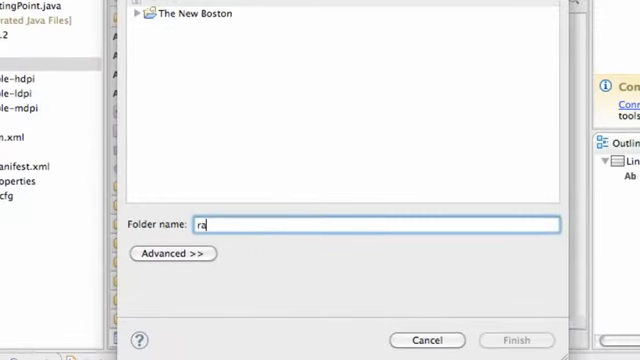
pyautogui.write('w')
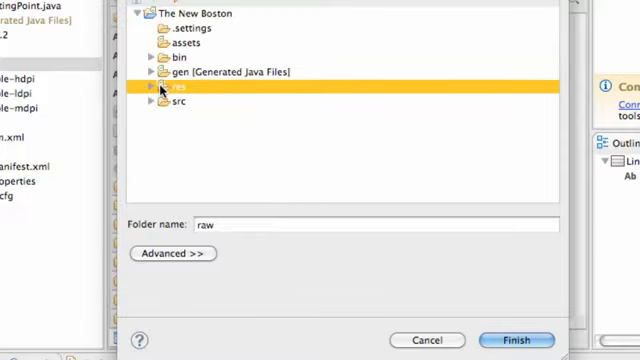
pyautogui.click(153, 90)
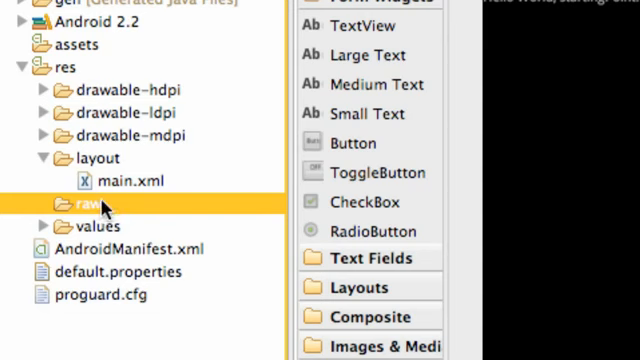
# Create a layout-land folder under res and point out it and raw in the tree
pyautogui.rightClick(62, 68)
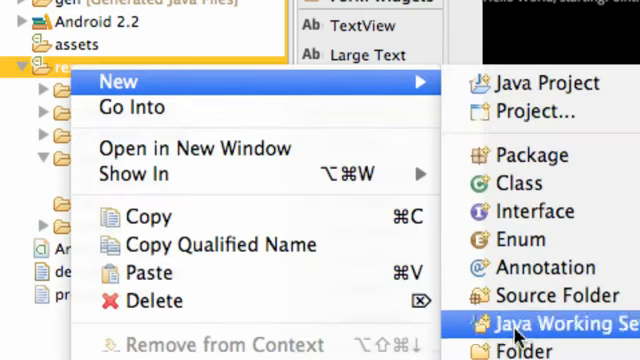
pyautogui.click(516, 349)
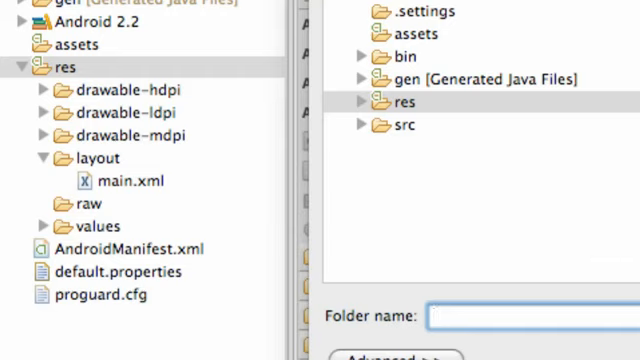
pyautogui.write('layout-')
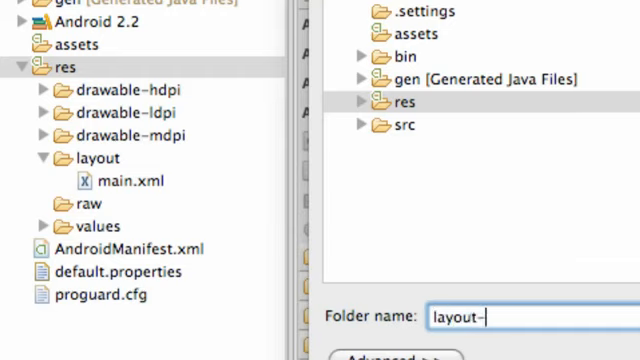
pyautogui.write('land')
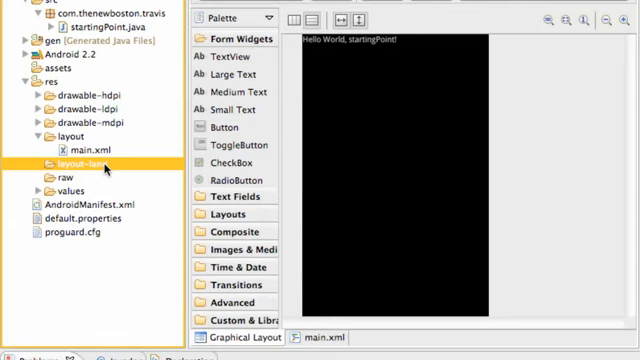
pyautogui.click(70, 178)
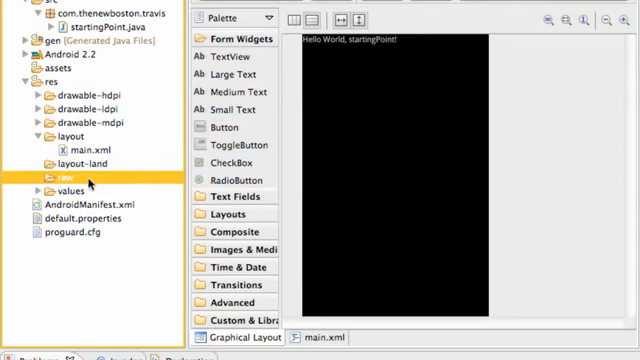
pyautogui.click(82, 204)
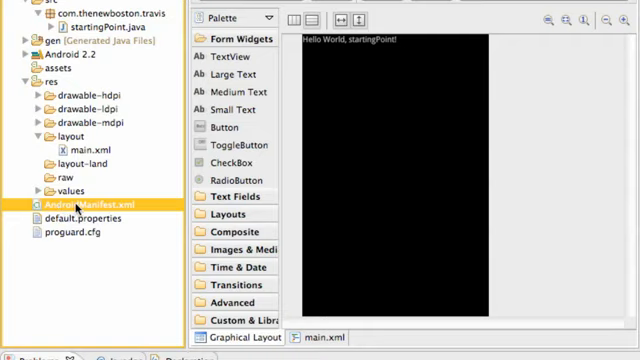
# Open AndroidManifest.xml in its XML source view and scroll across the uses-sdk and activity entries
pyautogui.doubleClick(97, 204)
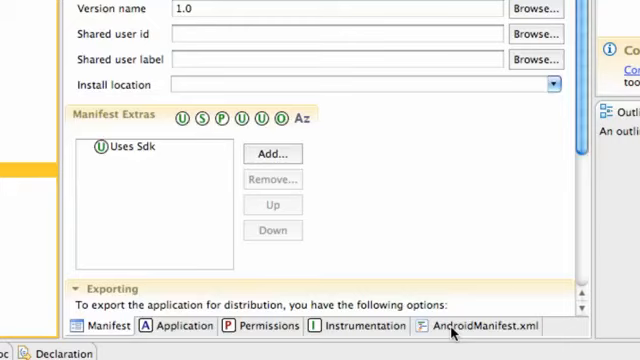
pyautogui.click(479, 325)
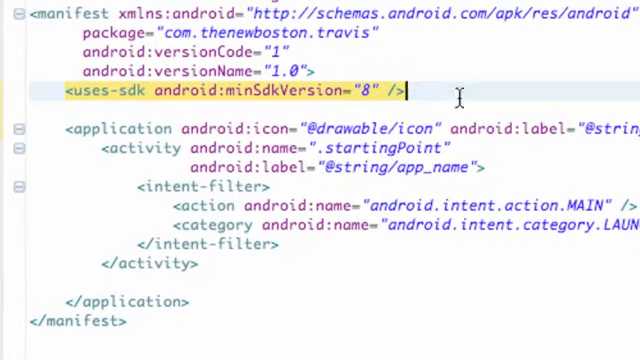
pyautogui.moveTo(75, 128)
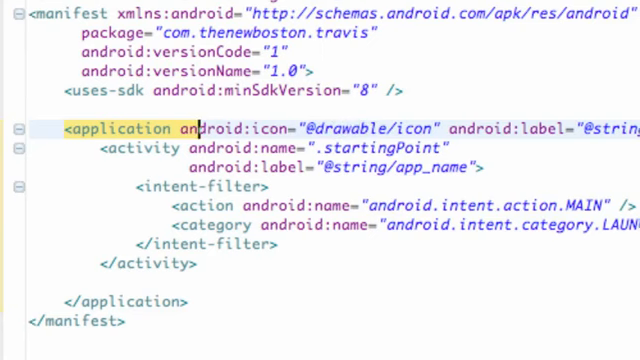
pyautogui.hscroll(3)
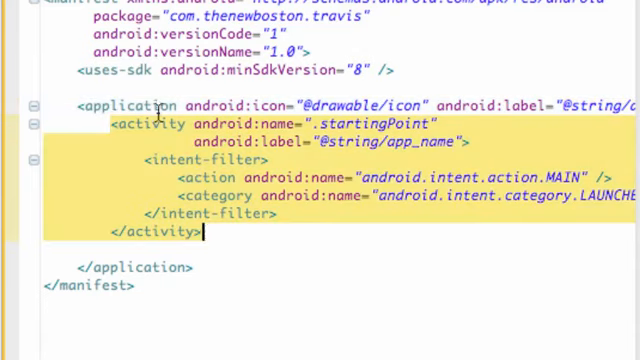
pyautogui.moveTo(205, 235)
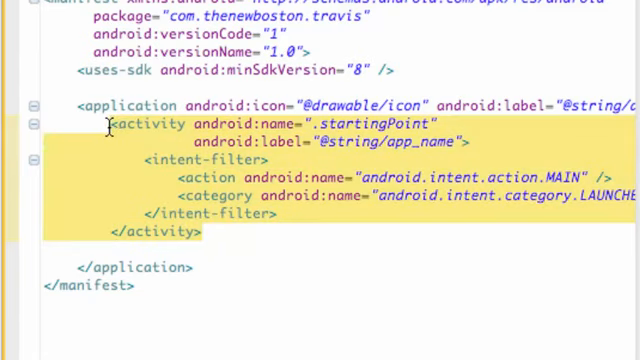
pyautogui.moveTo(189, 255)
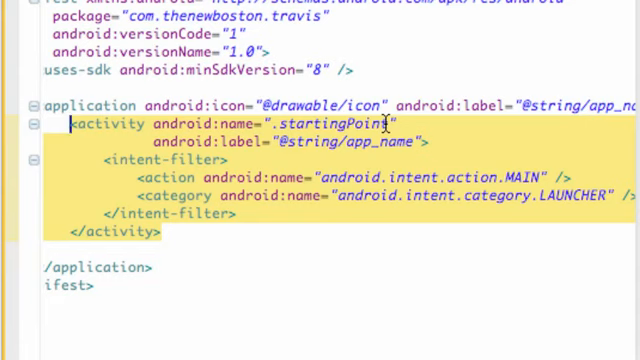
# Review the startingPoint activity declaration and its MAIN/LAUNCHER intent filter in the manifest
pyautogui.click(68, 124)
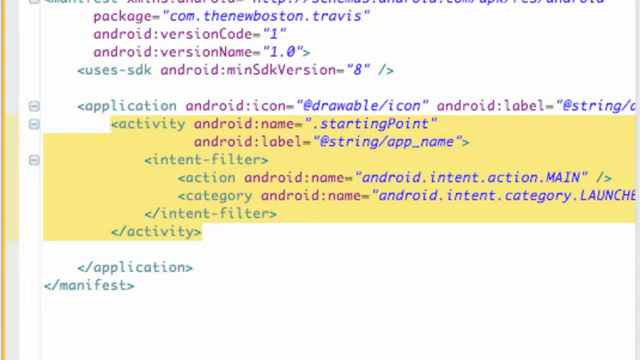
pyautogui.click(105, 123)
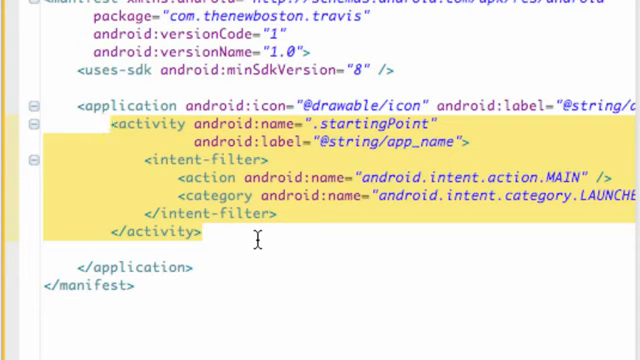
pyautogui.click(110, 125)
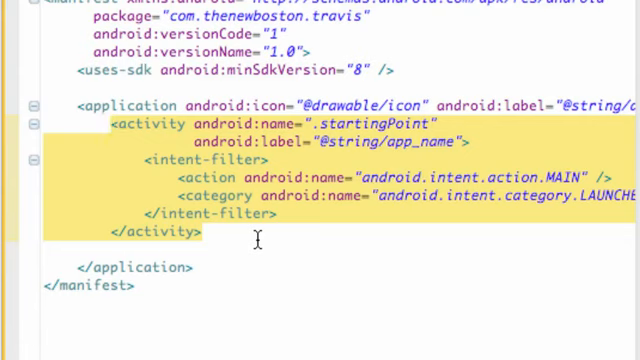
pyautogui.click(107, 124)
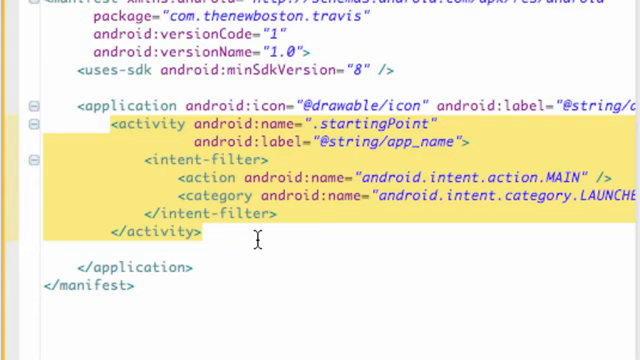
pyautogui.moveTo(205, 280)
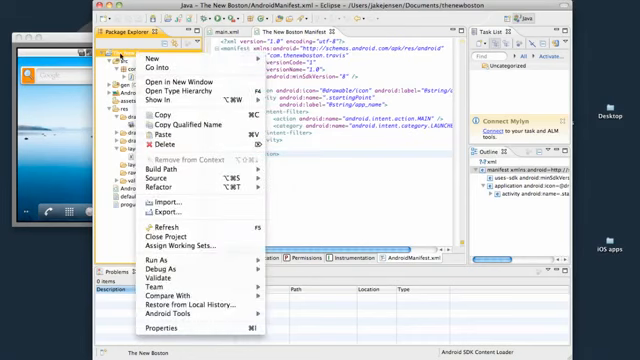
# Run the project as an Android Application on the emulator
pyautogui.click(148, 263)
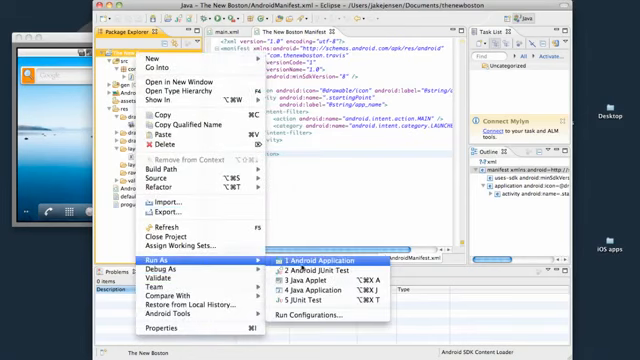
pyautogui.click(303, 255)
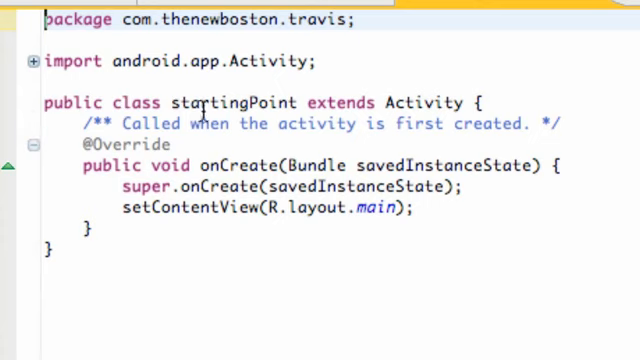
pyautogui.doubleClick(232, 103)
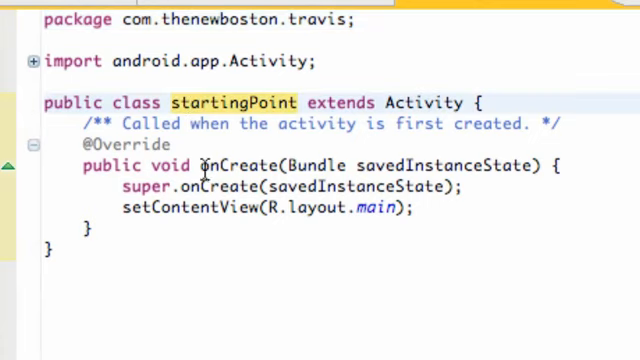
pyautogui.click(310, 209)
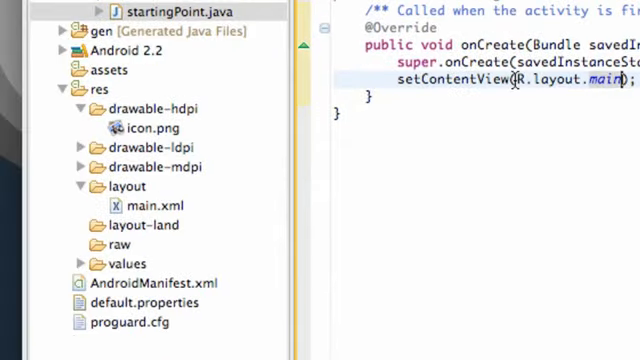
pyautogui.moveTo(95, 98)
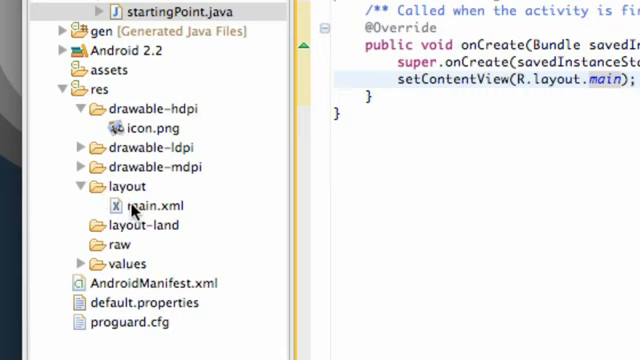
pyautogui.click(152, 205)
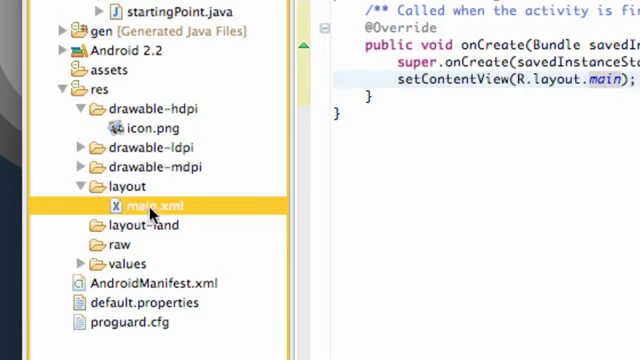